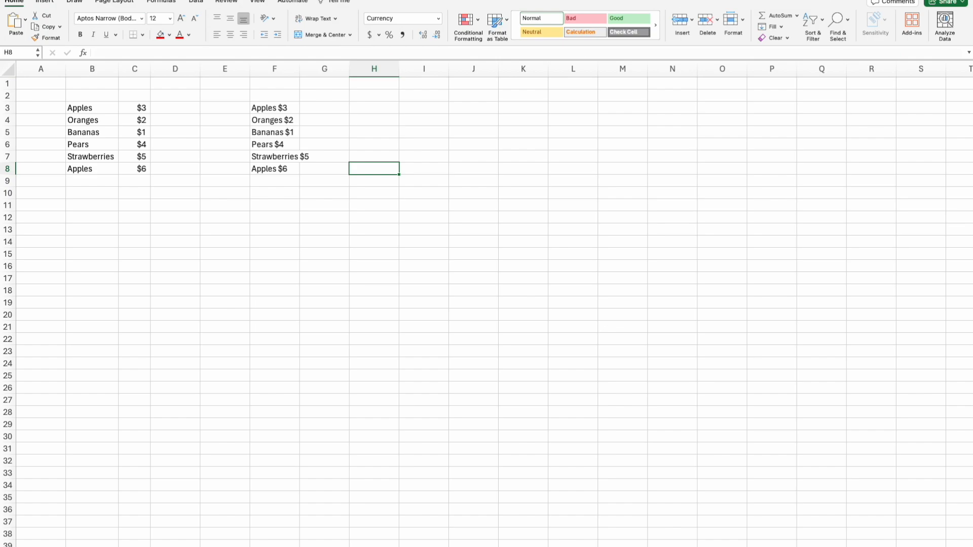
pyautogui.moveTo(340, 486)
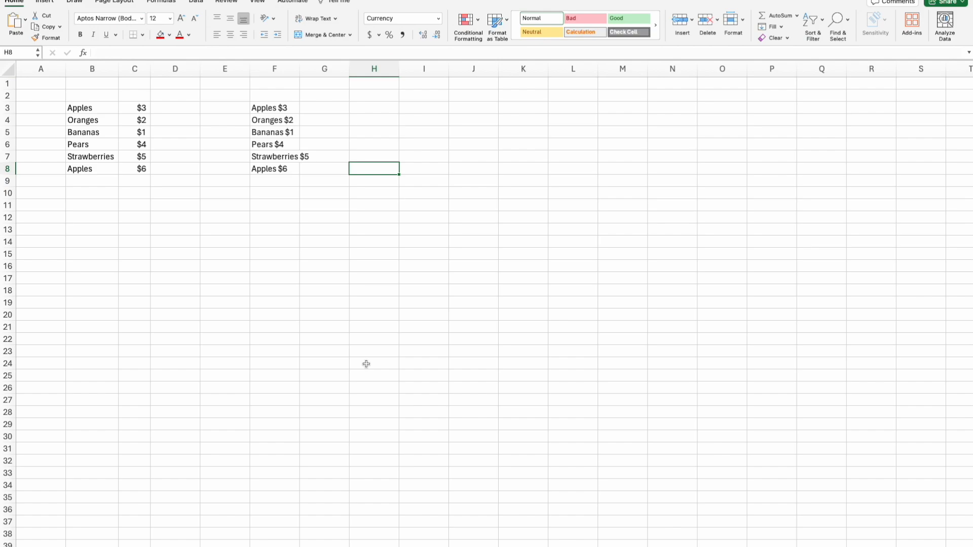
pyautogui.moveTo(357, 364)
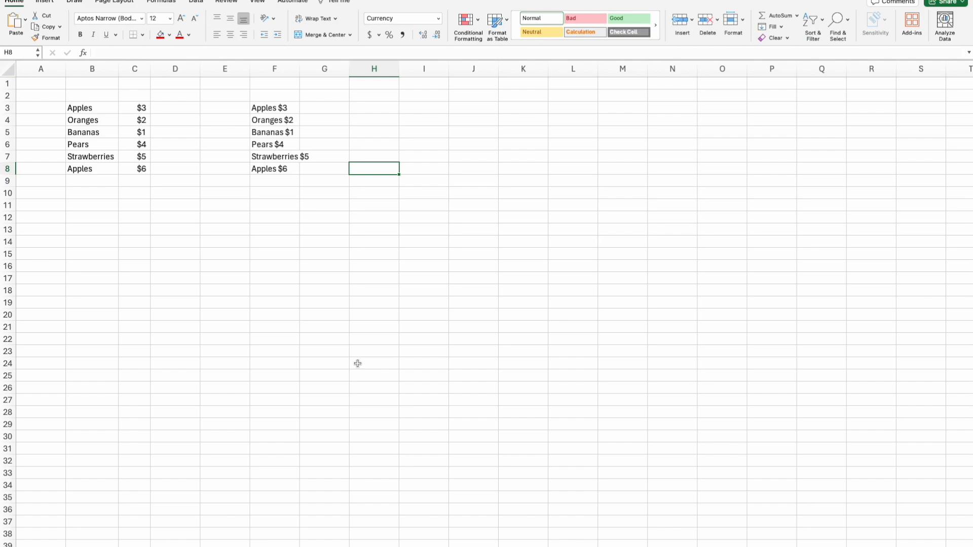
pyautogui.moveTo(116, 122)
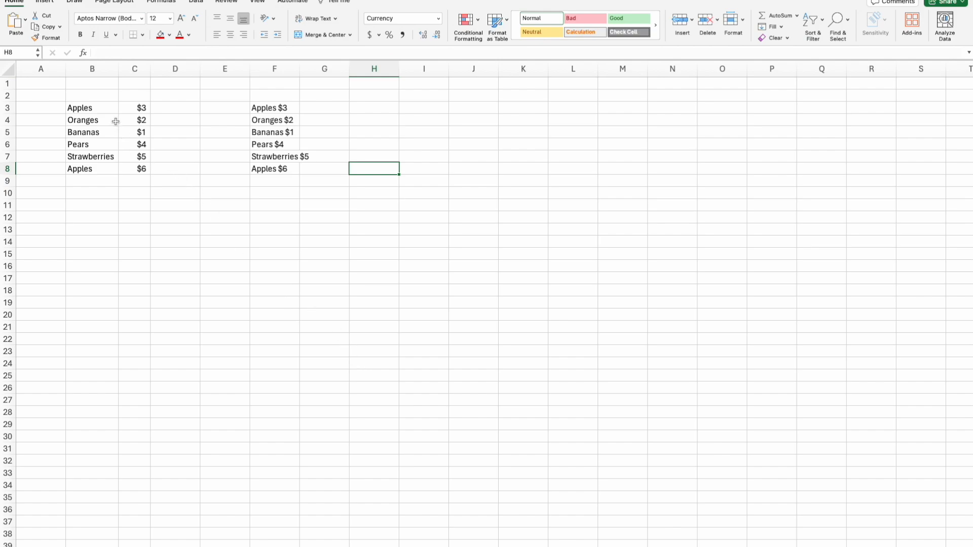
# Enter the fruit name 'Apples' in cell G3, then reselect G3
pyautogui.moveTo(79, 107); pyautogui.dragTo(142, 169)
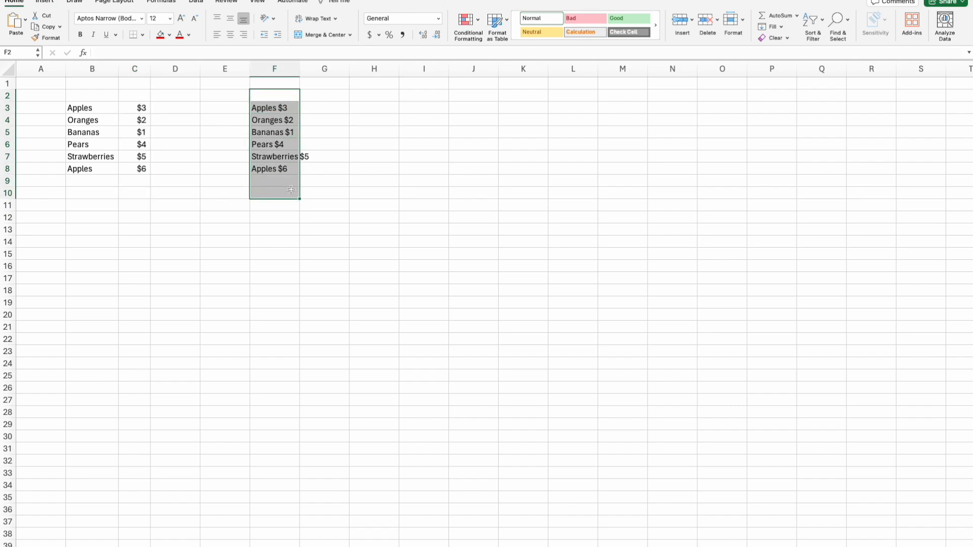
pyautogui.click(274, 107)
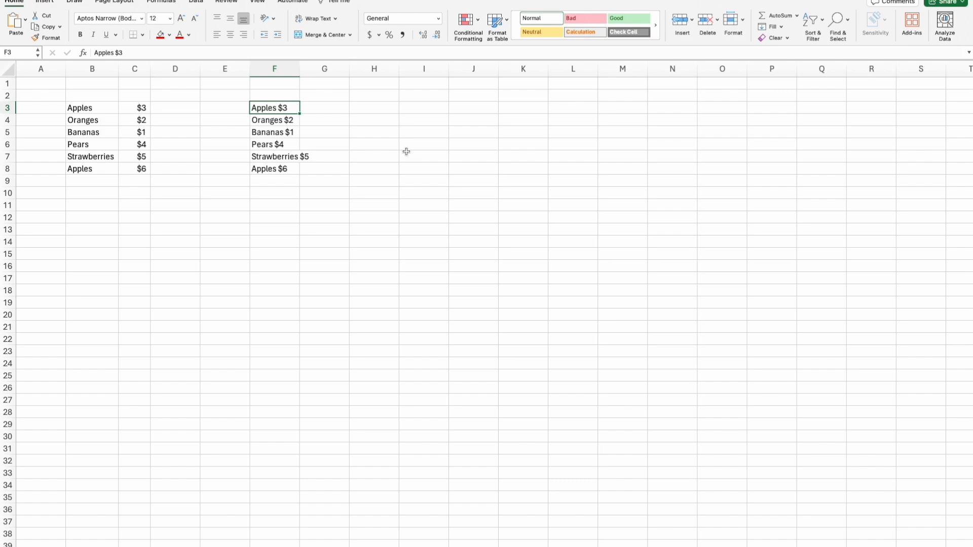
pyautogui.moveTo(136, 111)
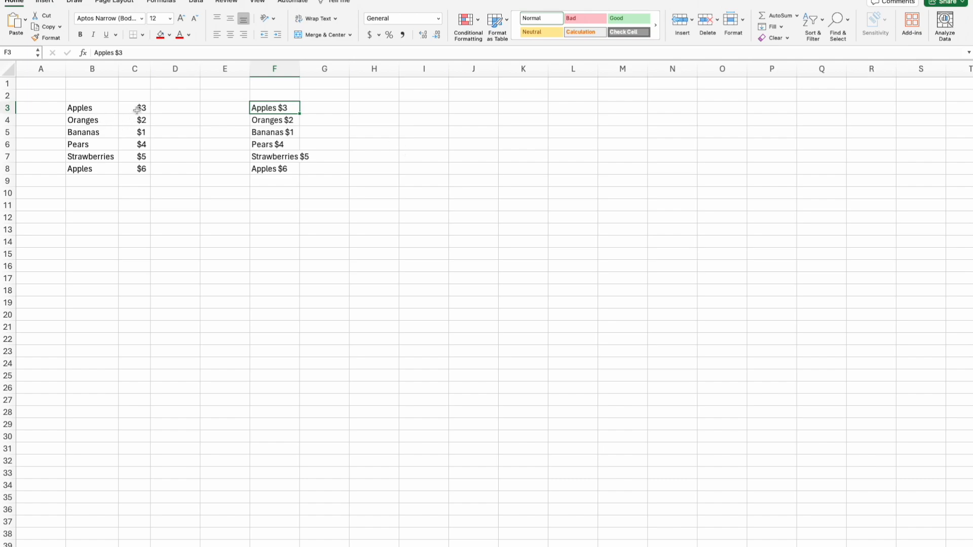
pyautogui.moveTo(149, 107)
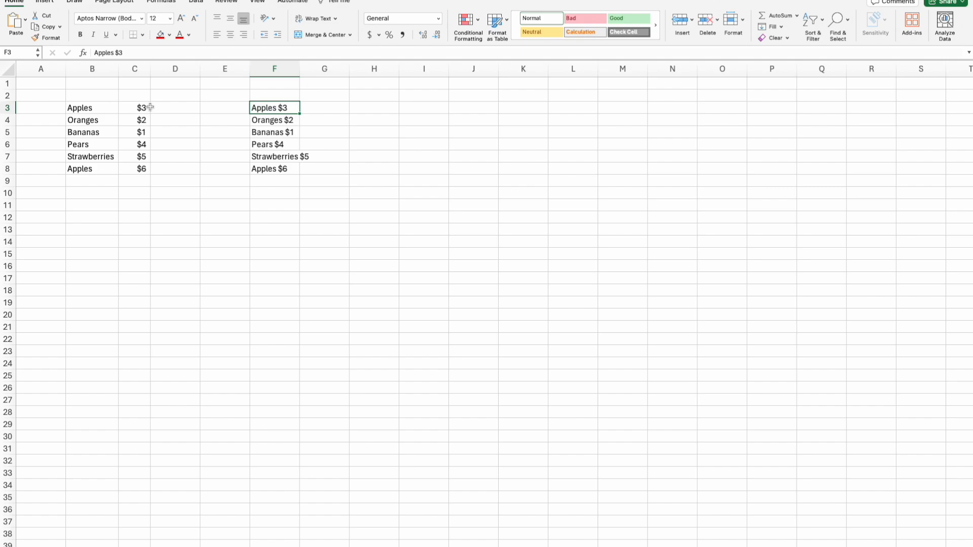
pyautogui.moveTo(384, 115)
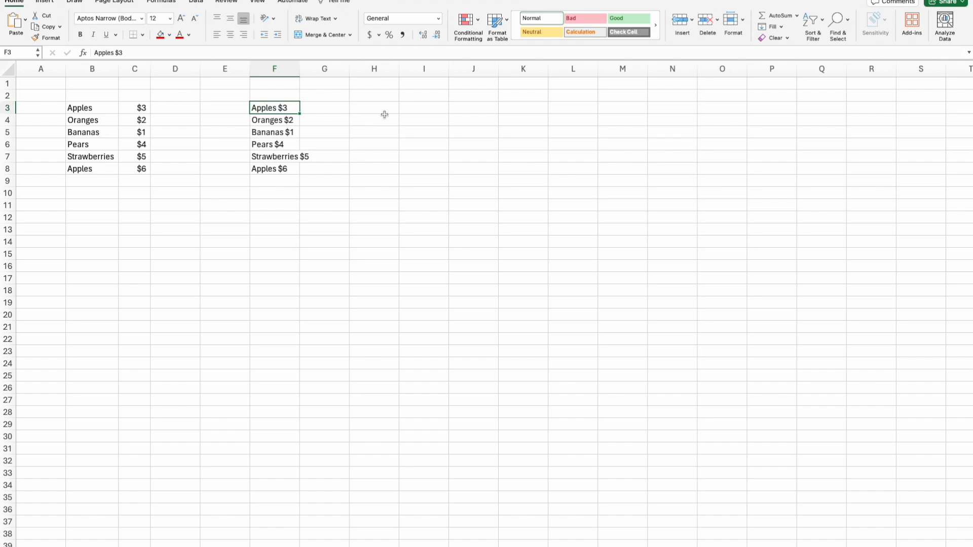
pyautogui.click(324, 107)
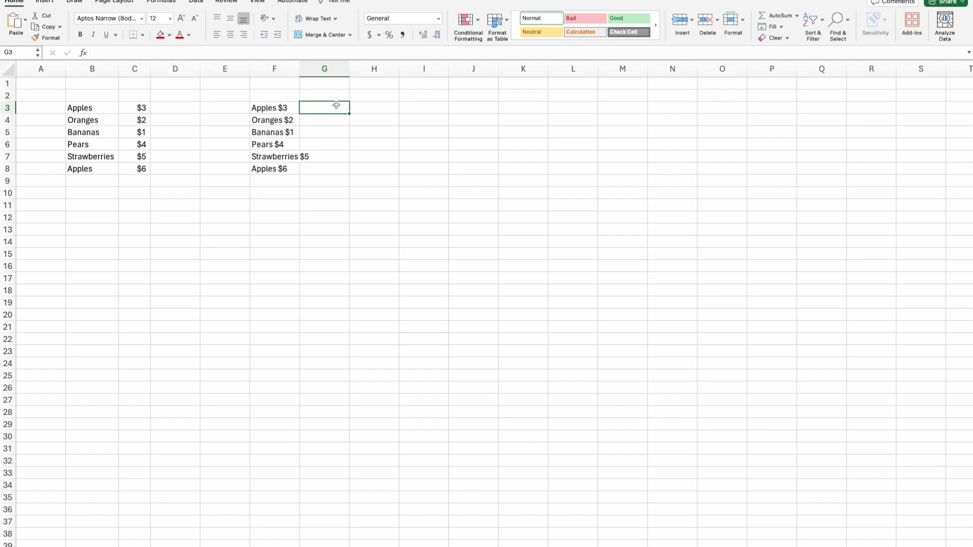
pyautogui.write('A')
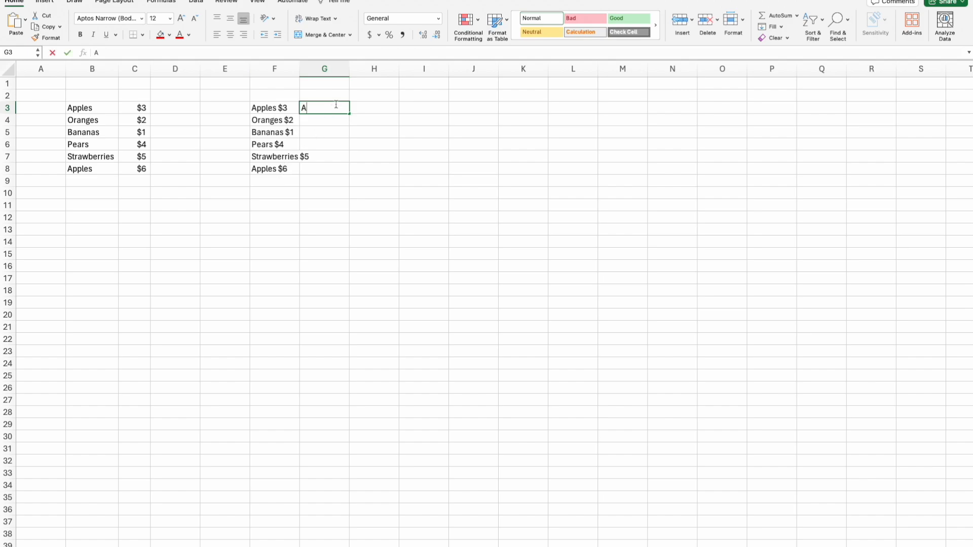
pyautogui.write('pples')
pyautogui.click(325, 120)
pyautogui.write('O')
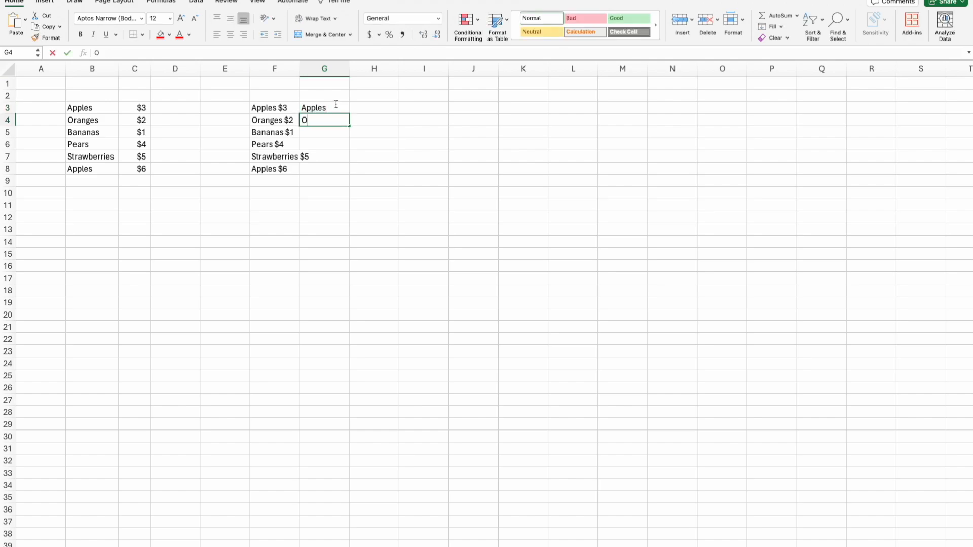
pyautogui.press('Return')
pyautogui.write('$')
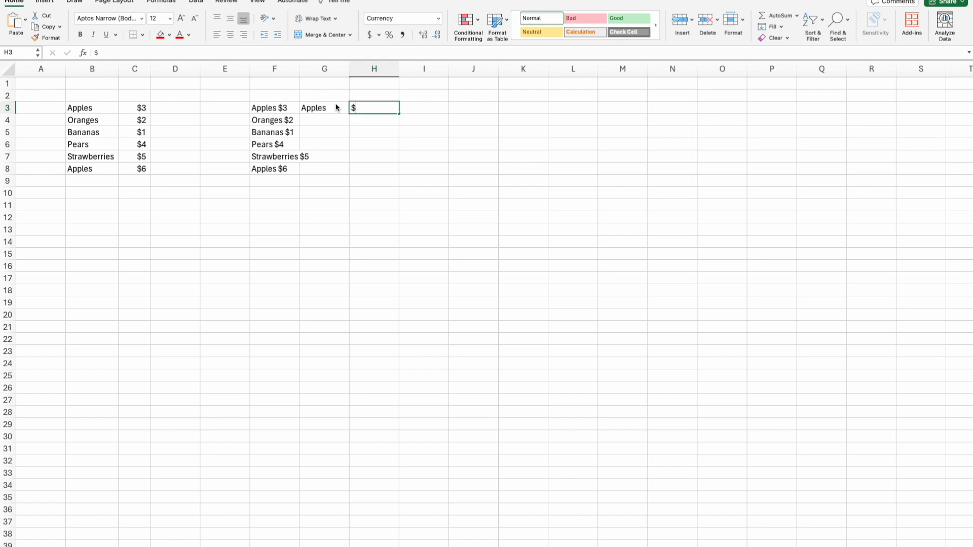
pyautogui.click(323, 108)
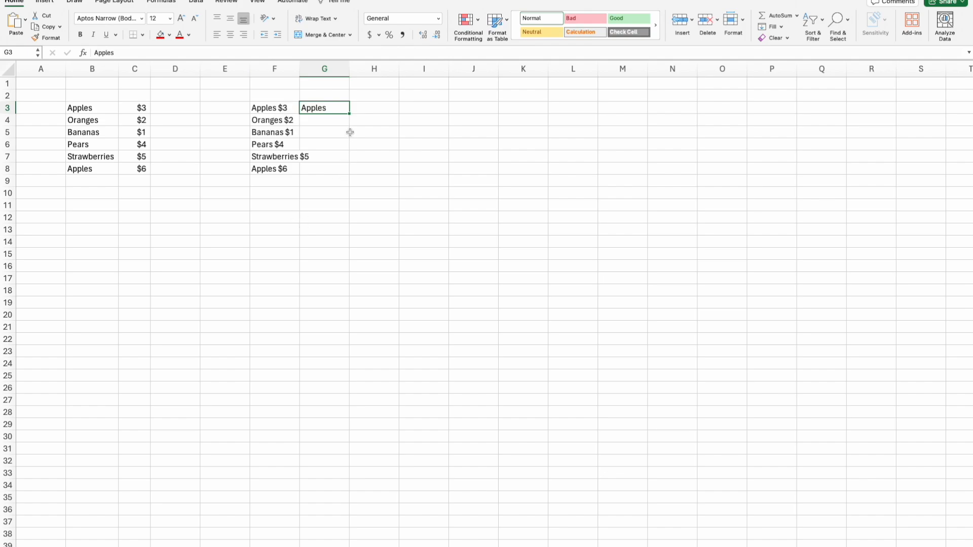
# Fill column G with the six fruit names and column H with prices $3 to $6
pyautogui.click(274, 108)
pyautogui.write('A')
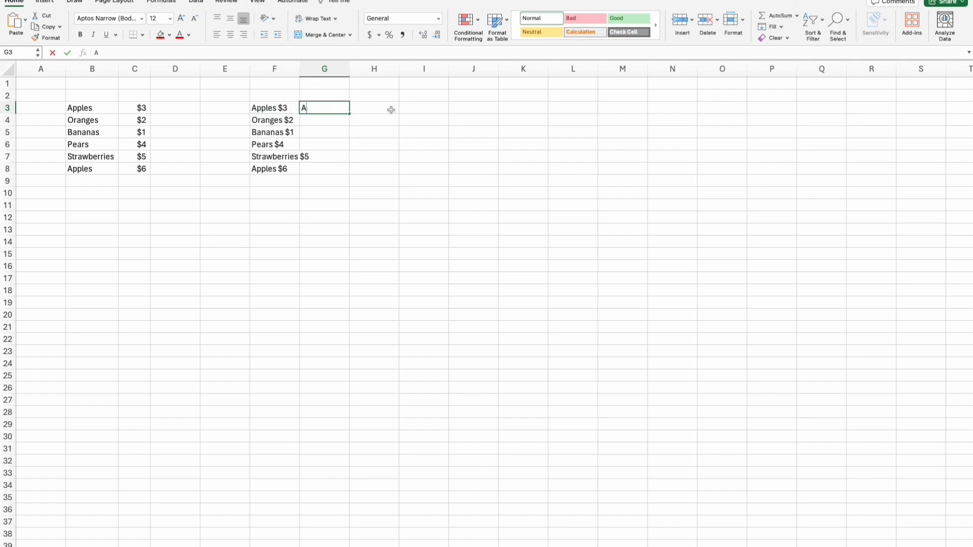
pyautogui.press('enter')
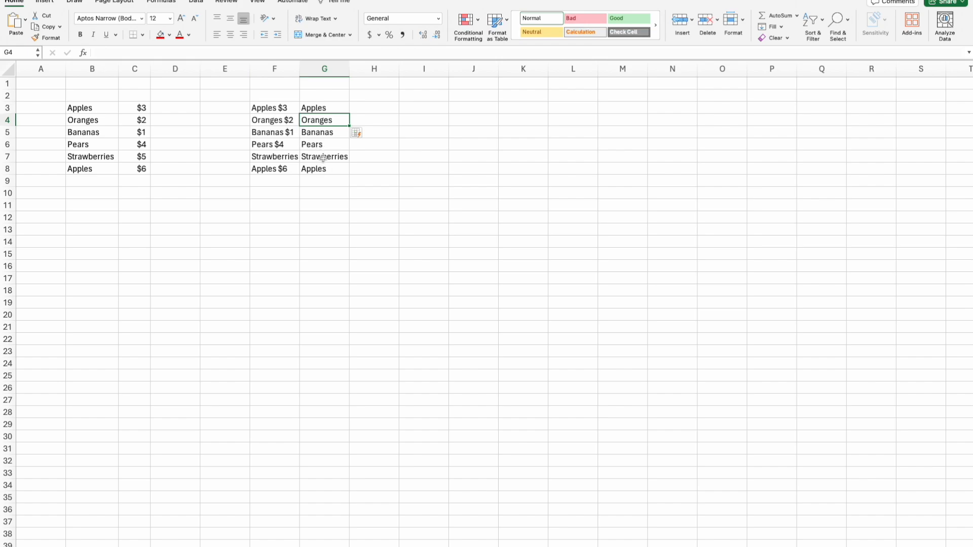
pyautogui.click(374, 108)
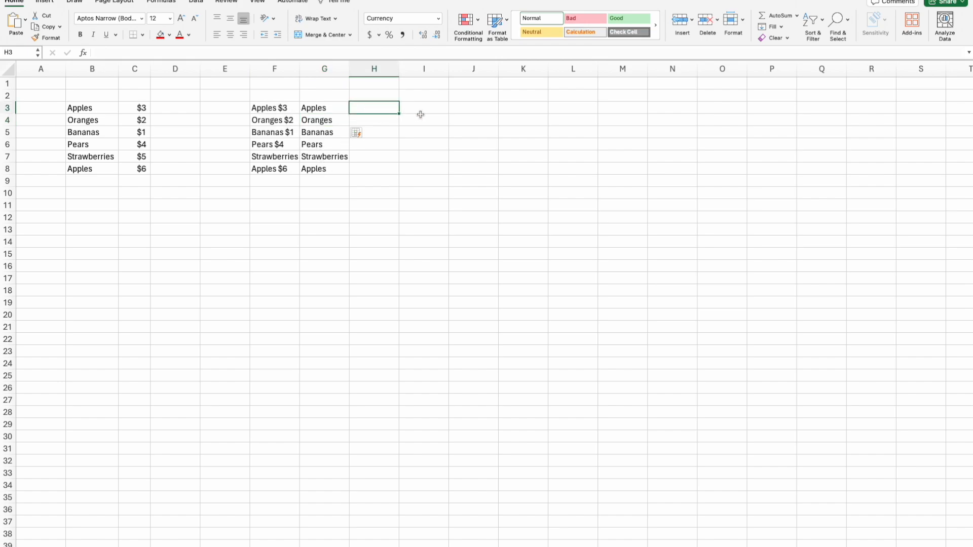
pyautogui.press('Return')
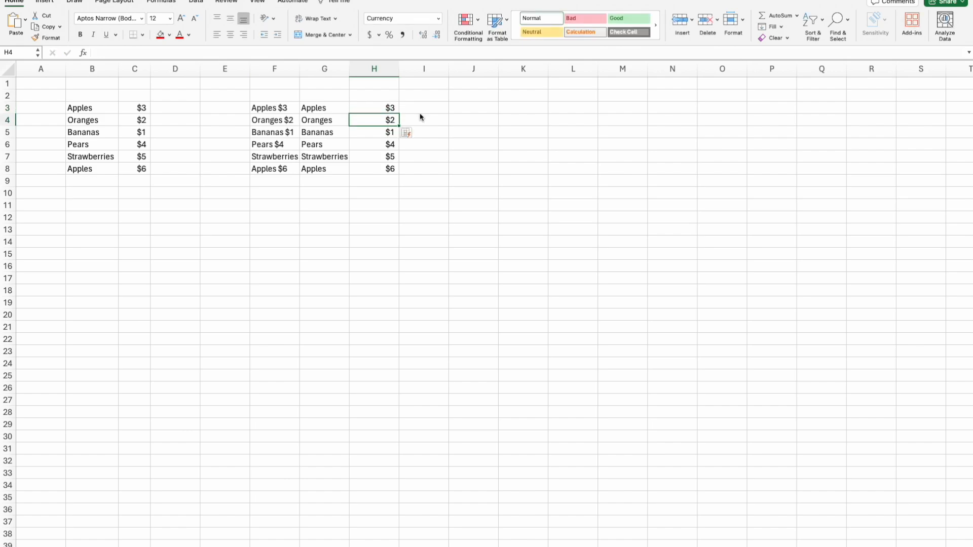
pyautogui.moveTo(439, 197)
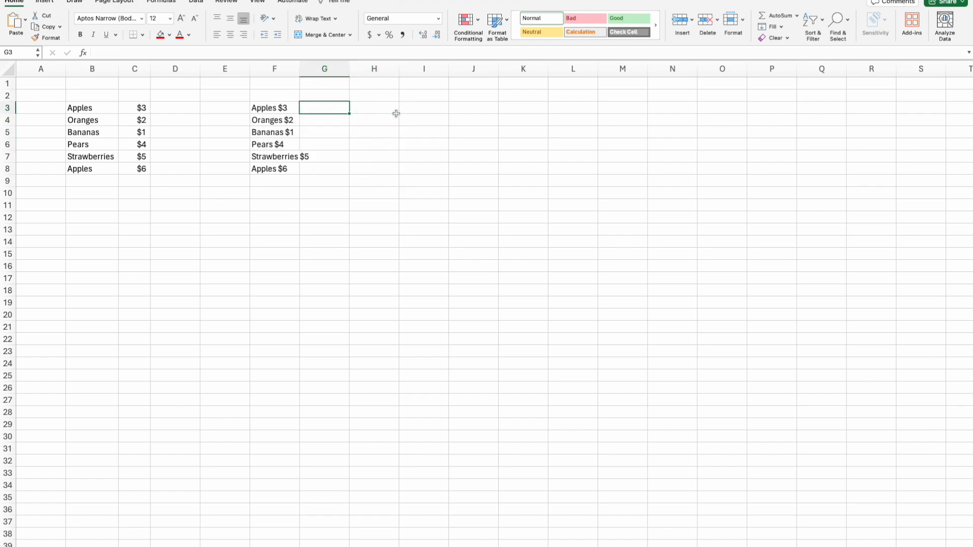
# Flash Fill G3:G8 with fruit names, redoing the wrong fill with an 'Apples' example
pyautogui.write('Oranges')
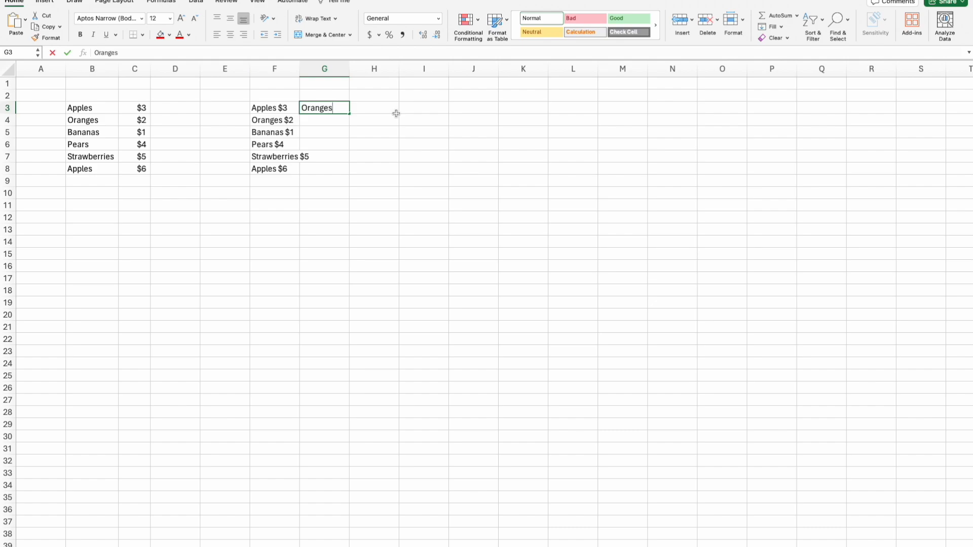
pyautogui.press('Return')
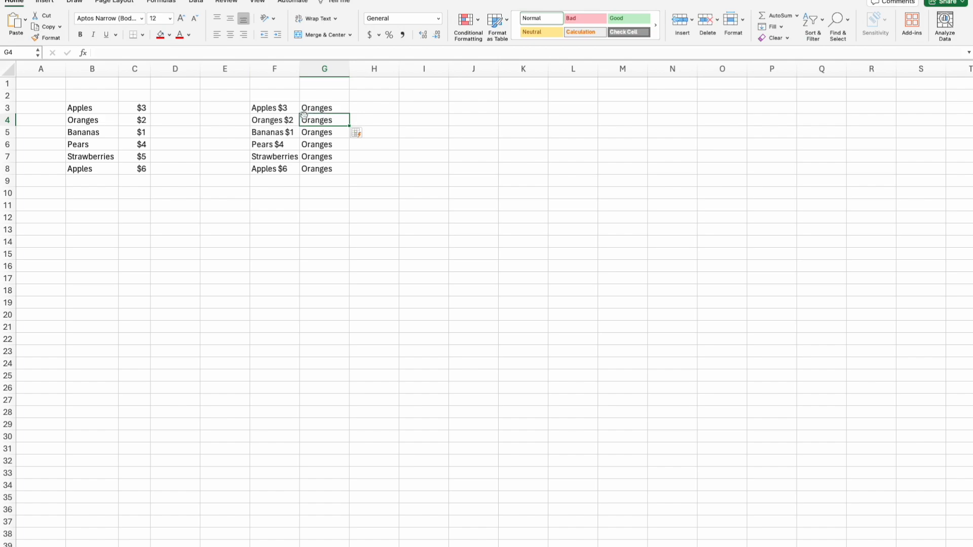
pyautogui.moveTo(324, 108); pyautogui.dragTo(324, 168)
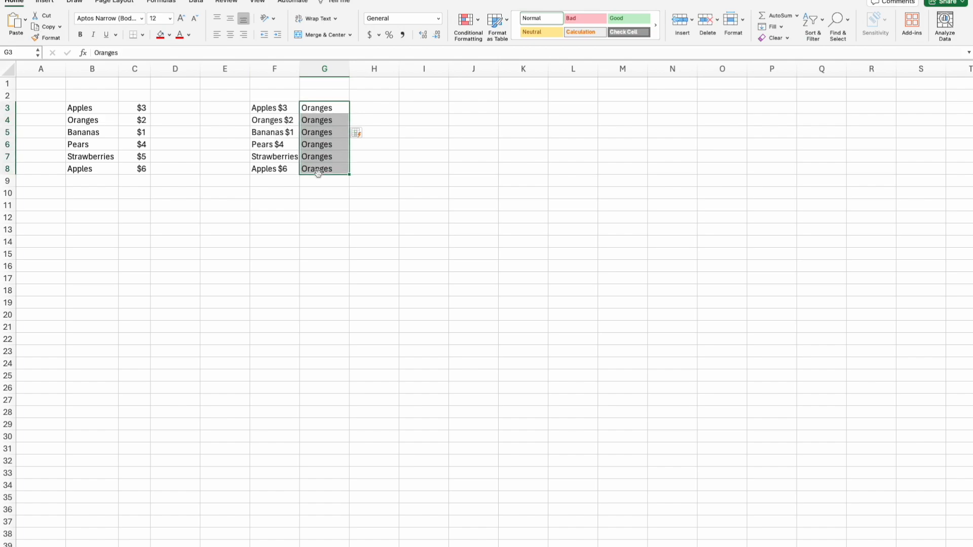
pyautogui.write('A')
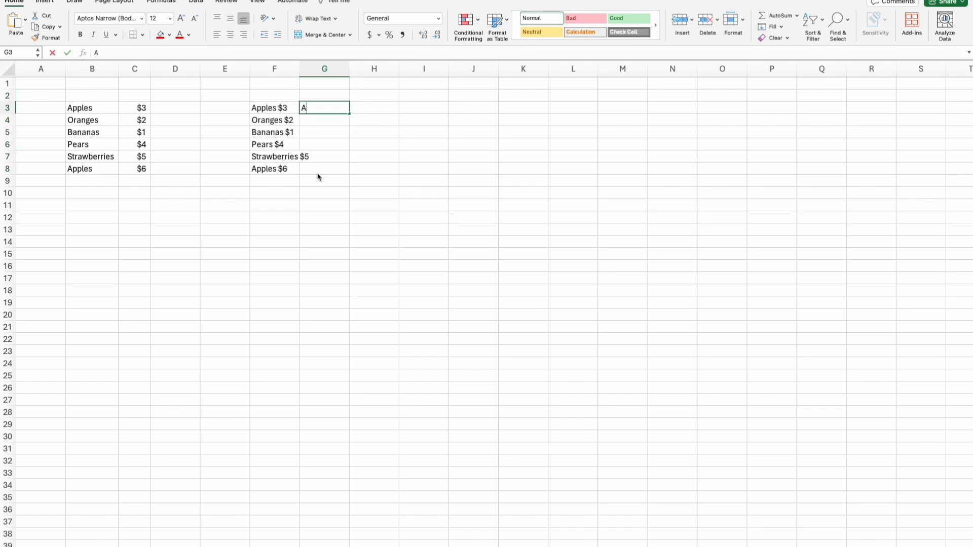
pyautogui.press('Return')
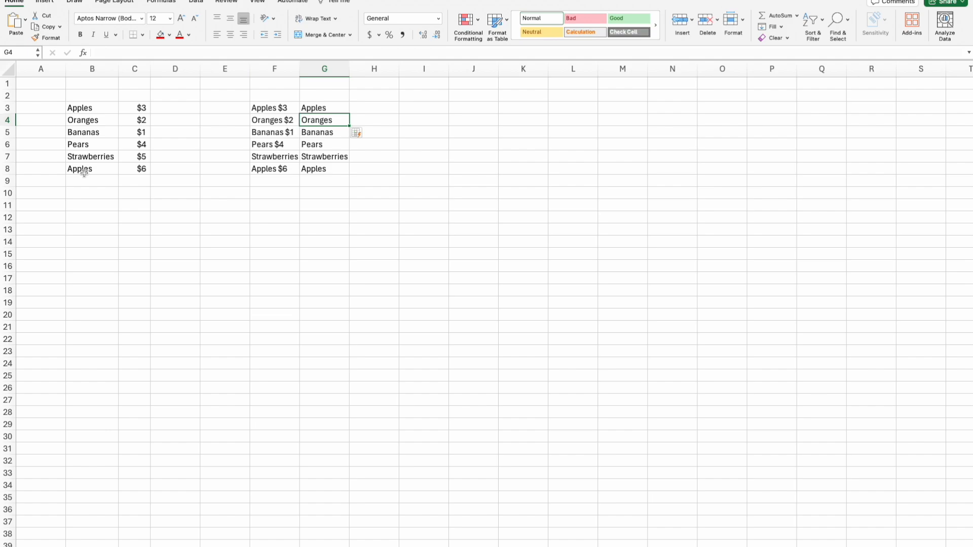
pyautogui.moveTo(344, 121)
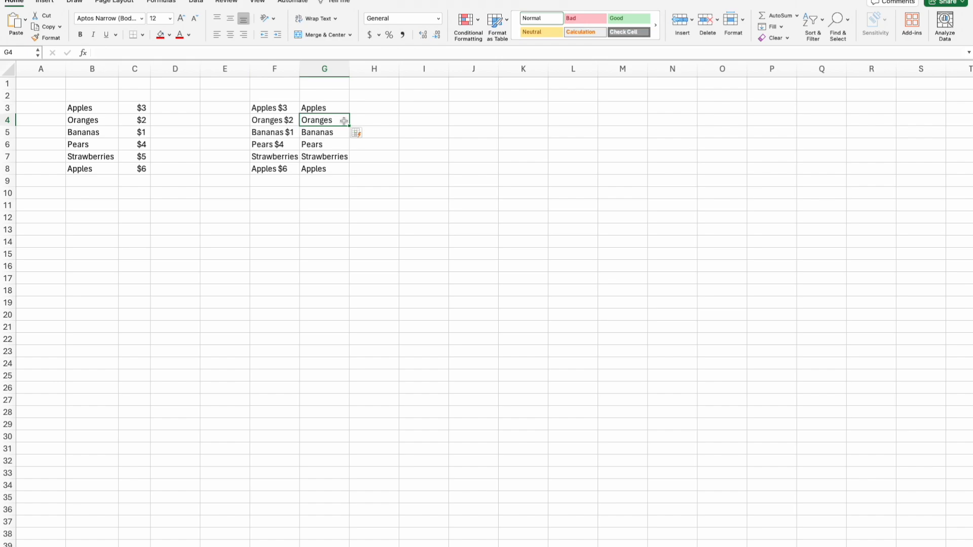
pyautogui.click(373, 107)
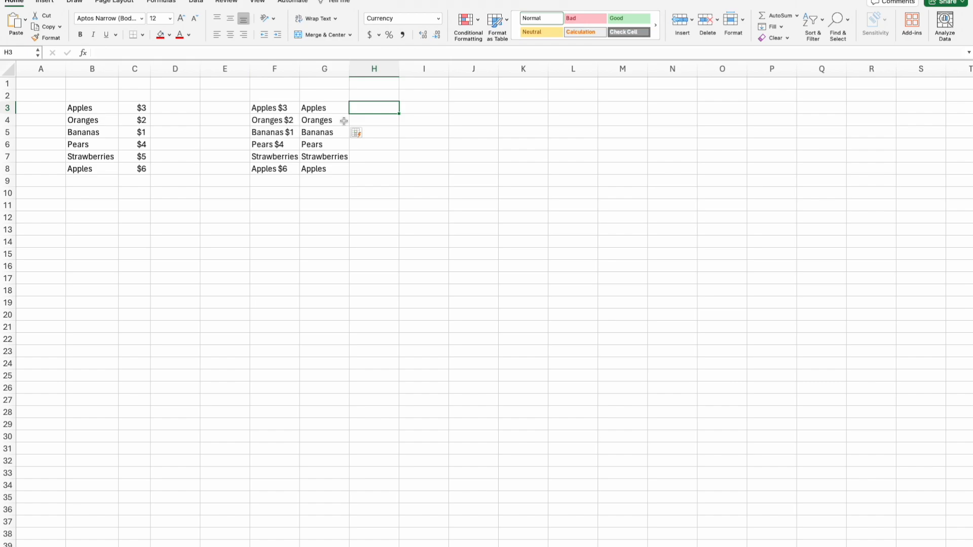
# Enter 'Etc Etc Apples' in H3 so Flash Fill completes H4:H8
pyautogui.write('Etc')
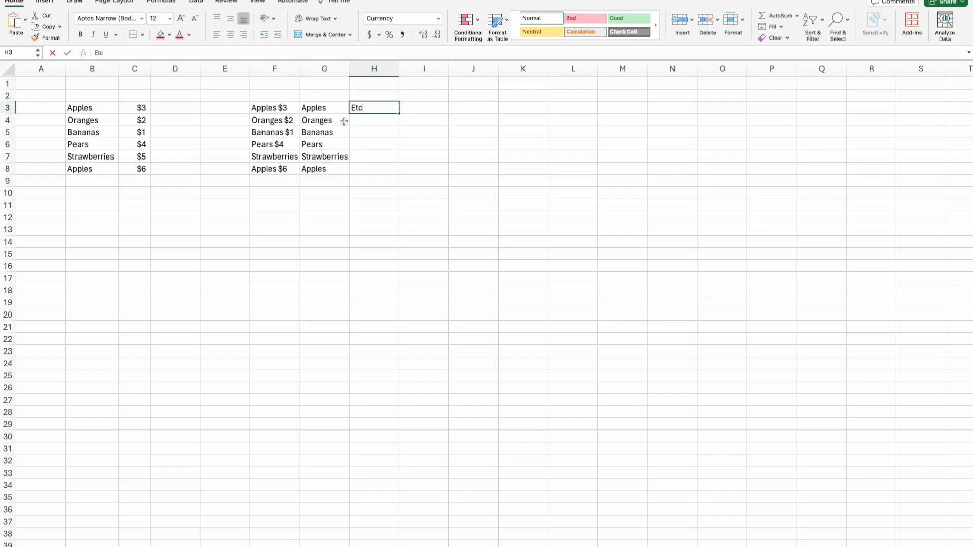
pyautogui.write('Etc Ap')
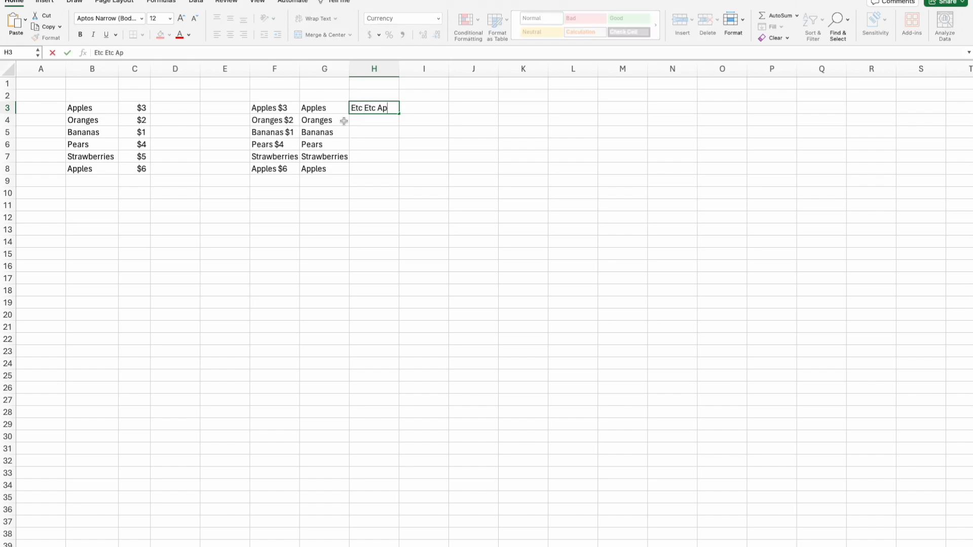
pyautogui.press('Return')
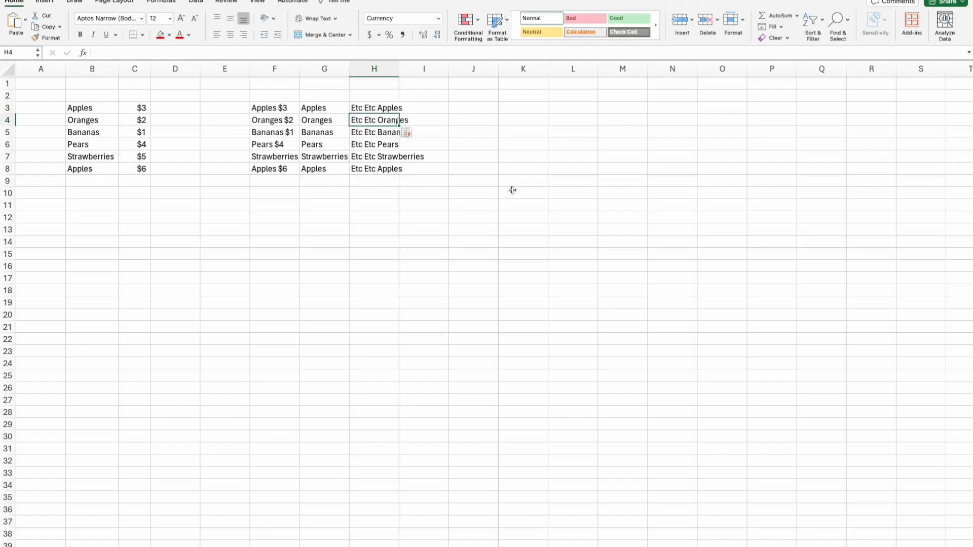
pyautogui.click(523, 180)
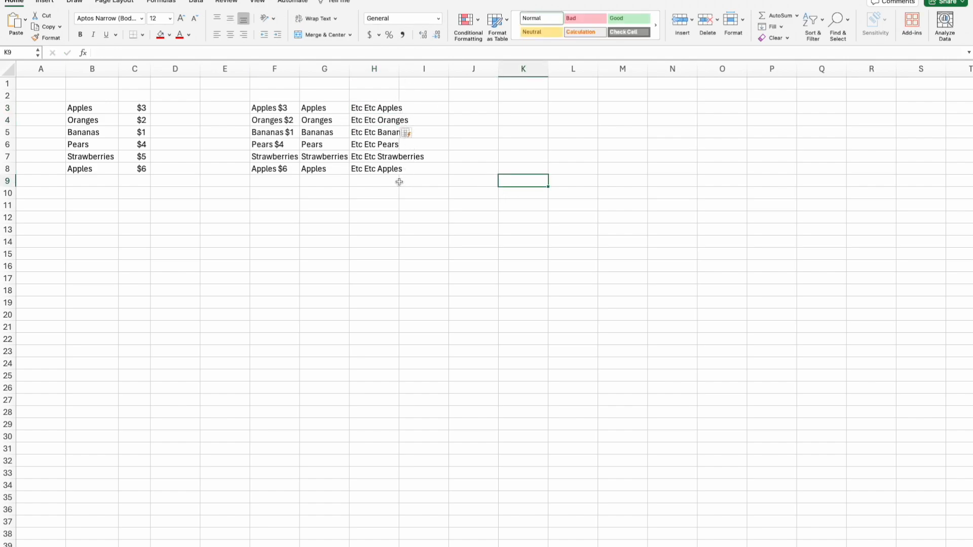
pyautogui.click(274, 205)
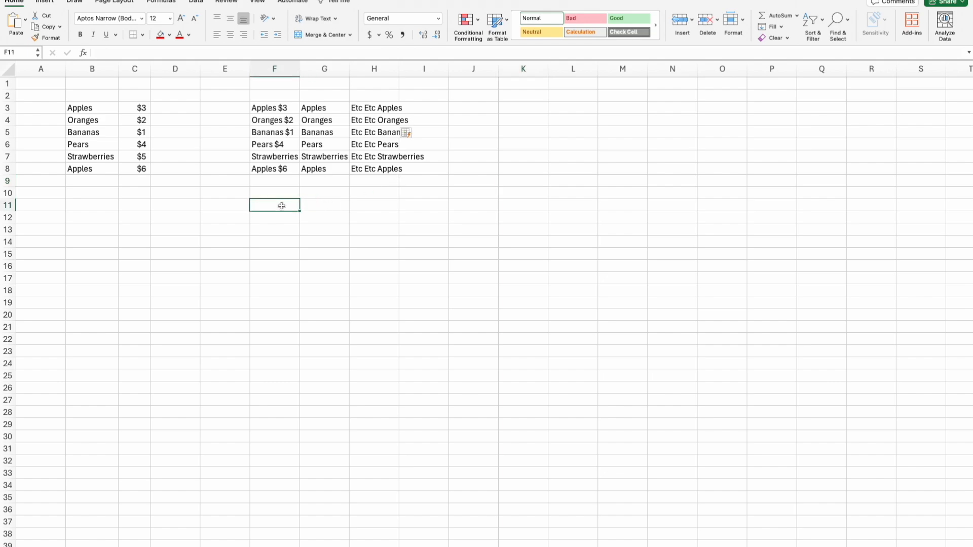
# Type a 'Ctrl' shortcut reminder in F11 and select the original fruit list
pyautogui.write('Ctrl - E')
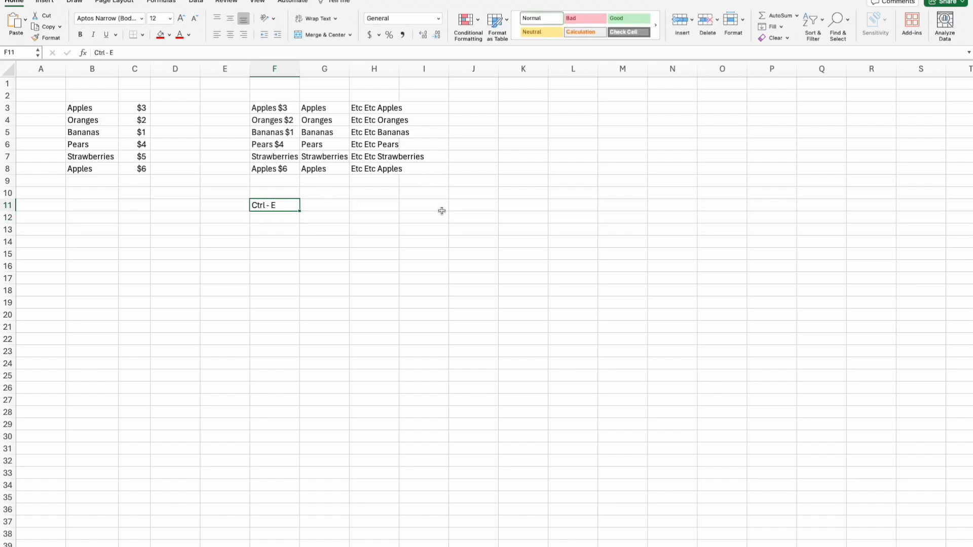
pyautogui.moveTo(369, 169)
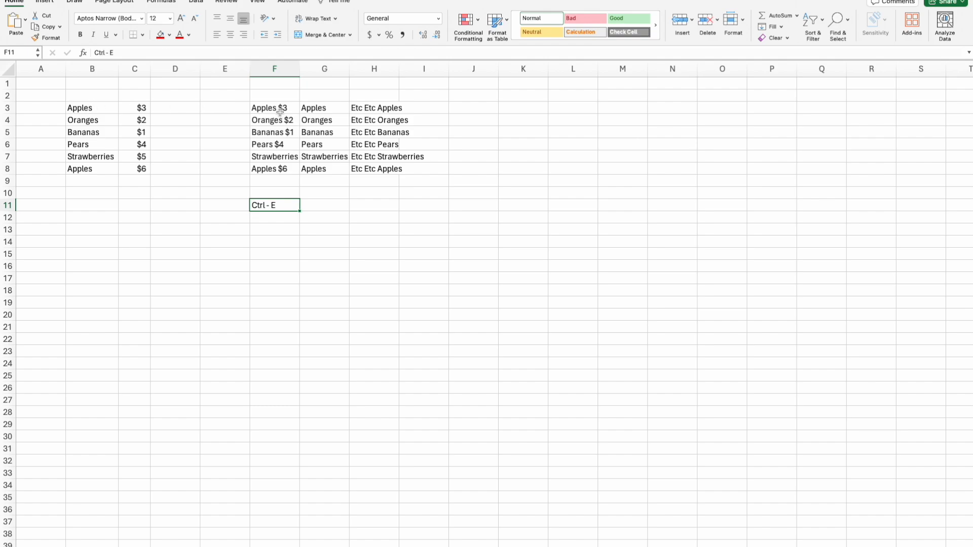
pyautogui.click(274, 108)
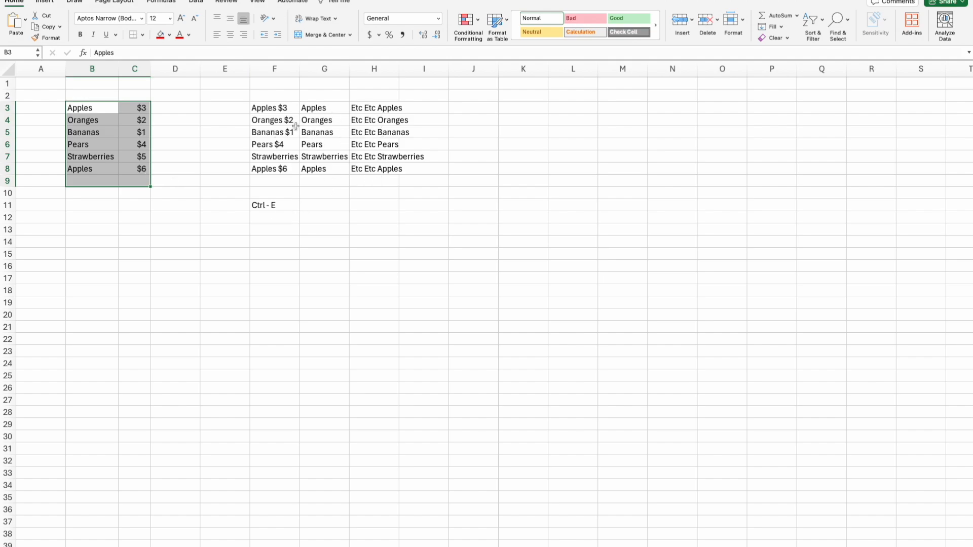
pyautogui.moveTo(51, 478)
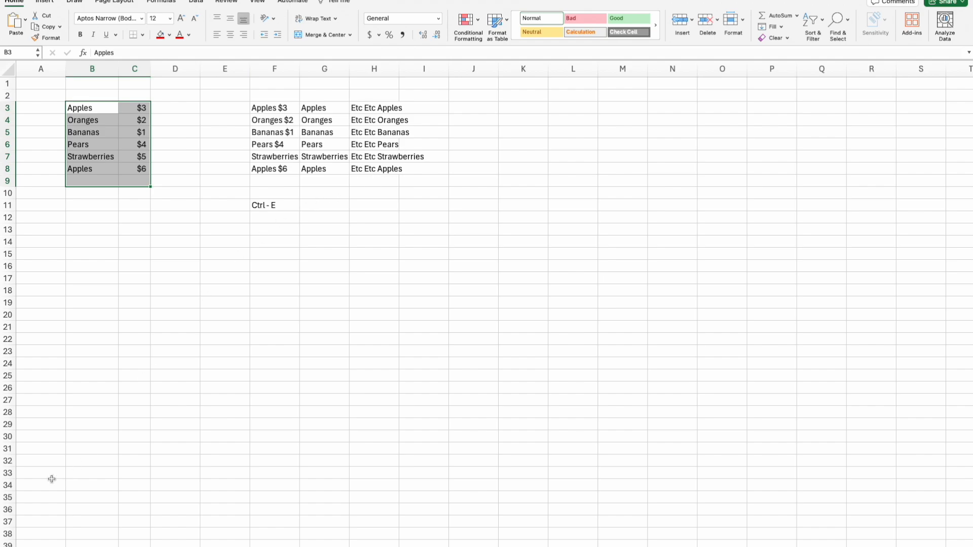